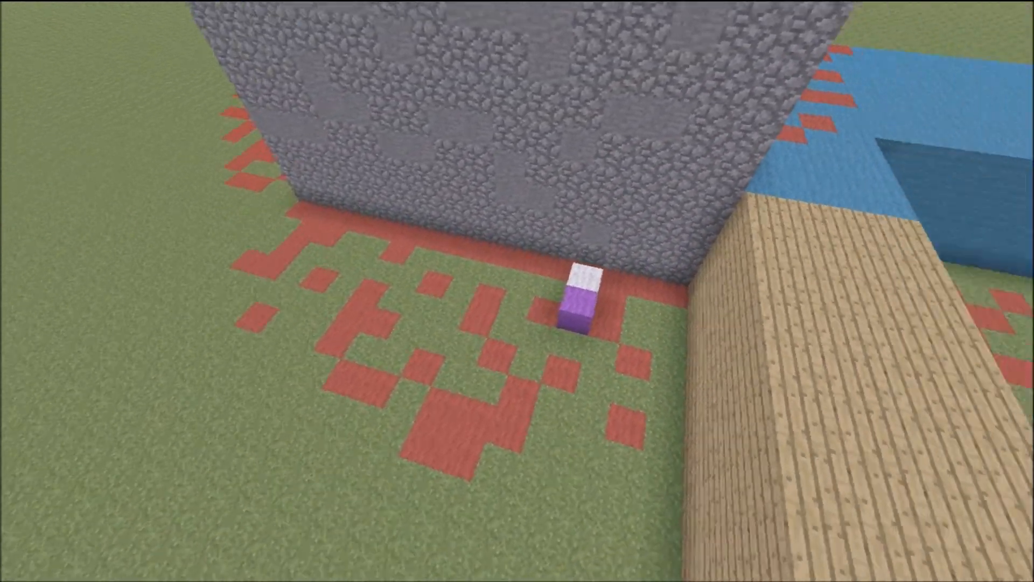
mouse_move(517, 291)
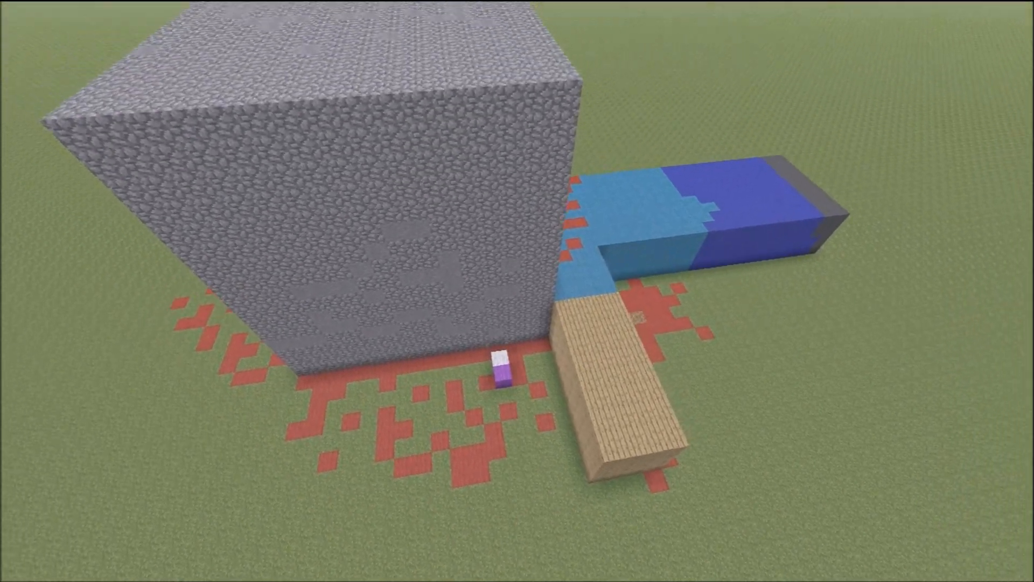